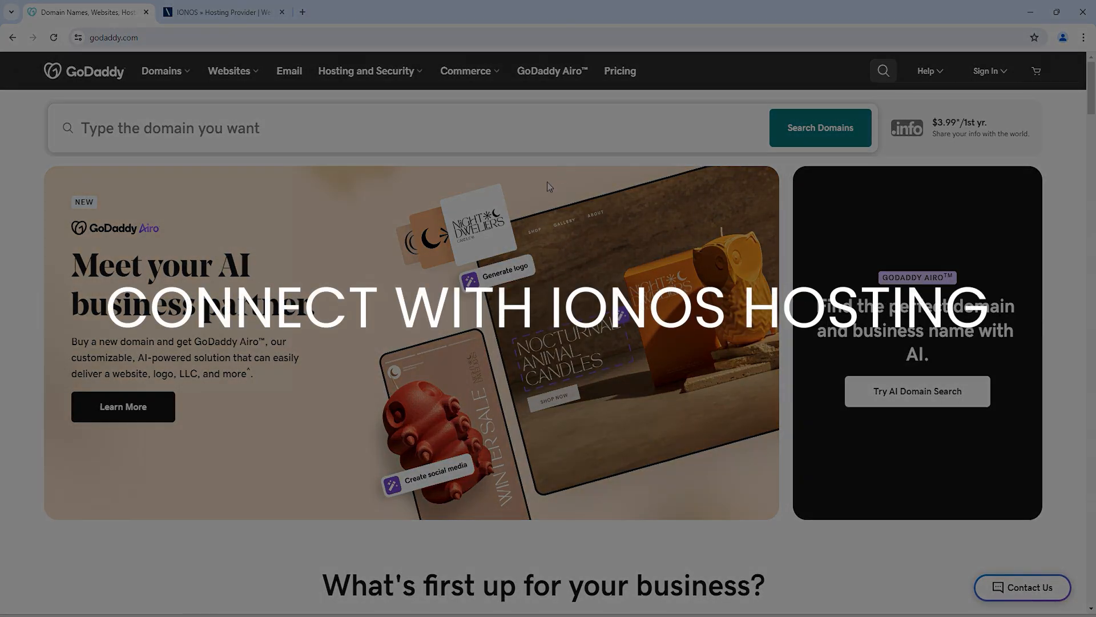
- Sign in to My Account on the IONOS tab with account and password to reach the product dashboard
click(224, 12)
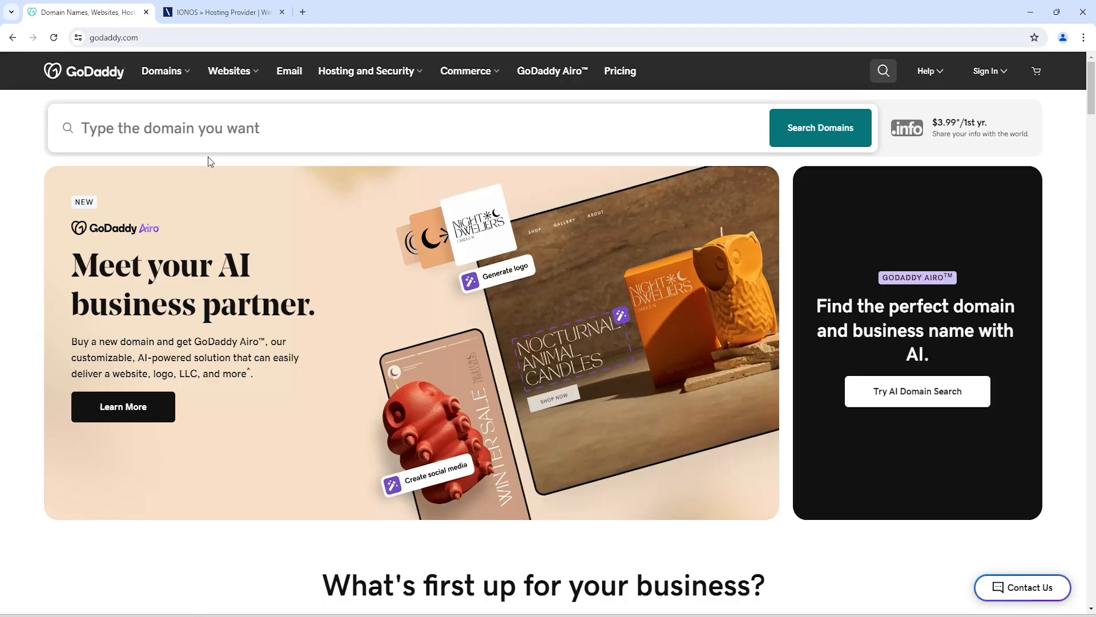
mouse_move(212, 96)
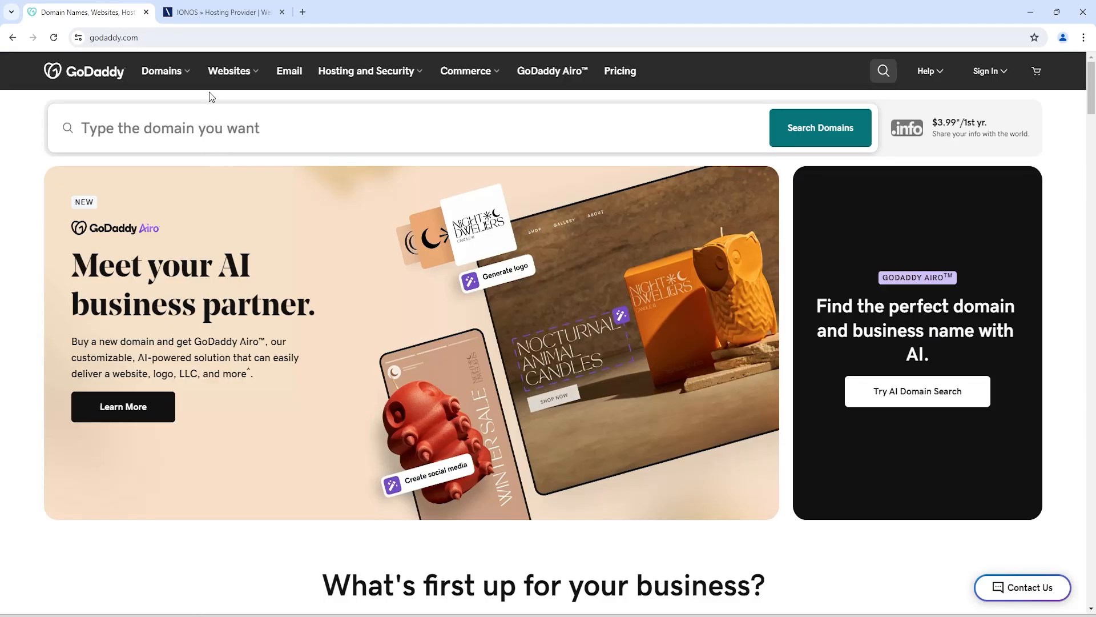
click(223, 12)
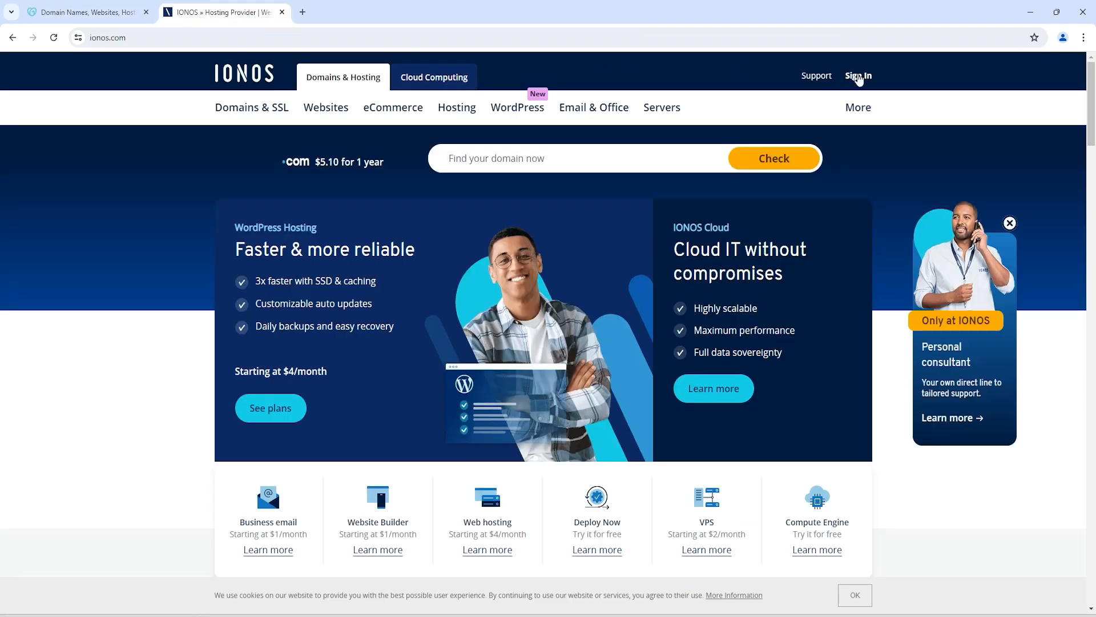
click(858, 75)
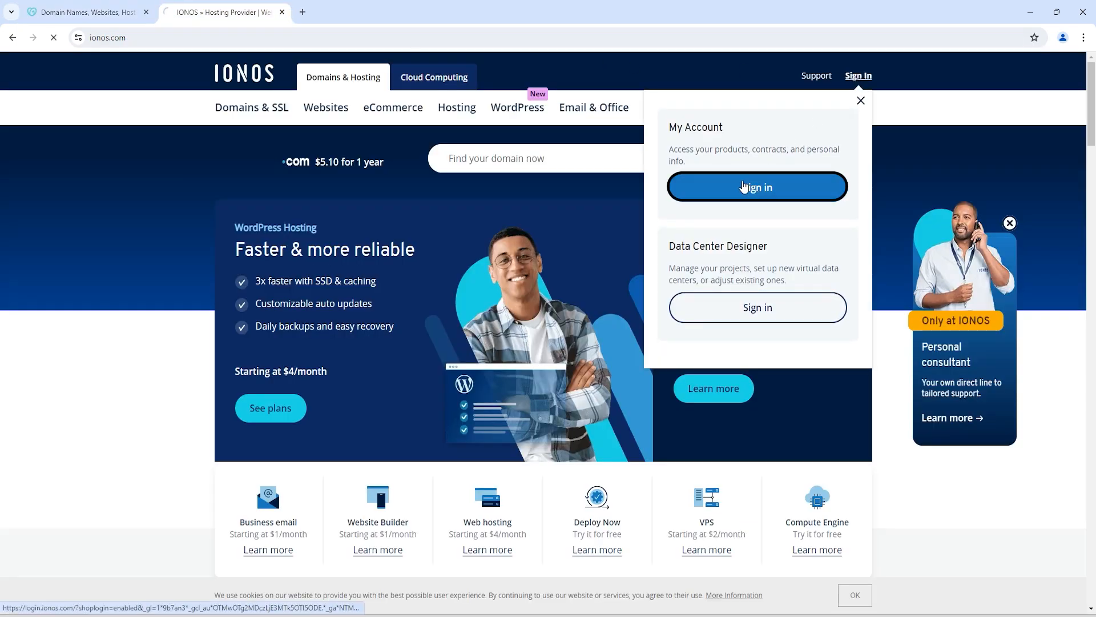
click(757, 186)
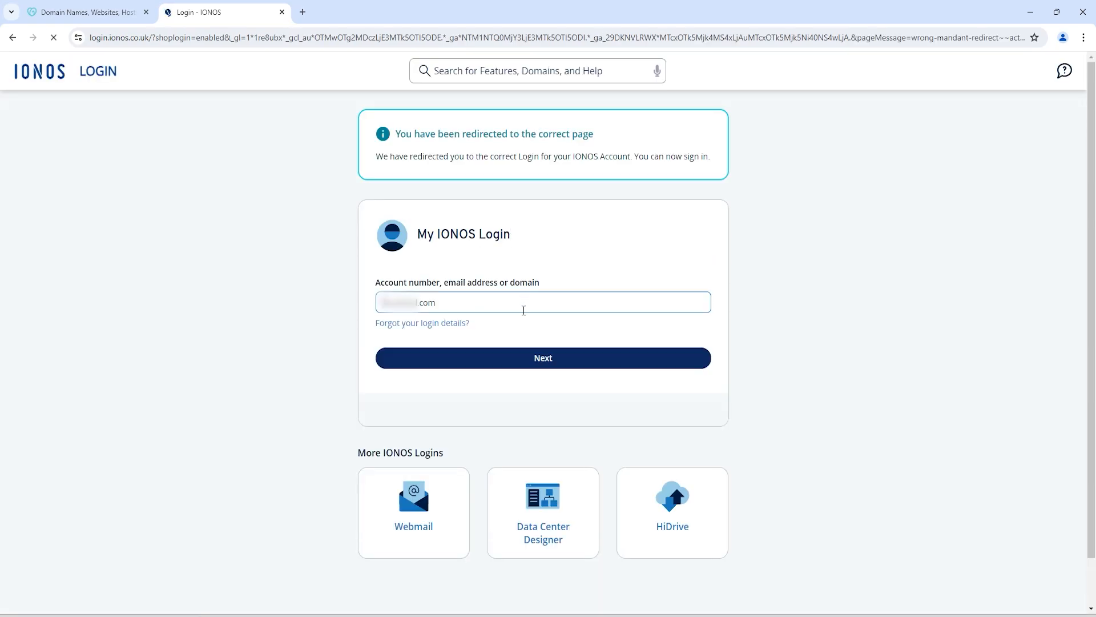
click(542, 357)
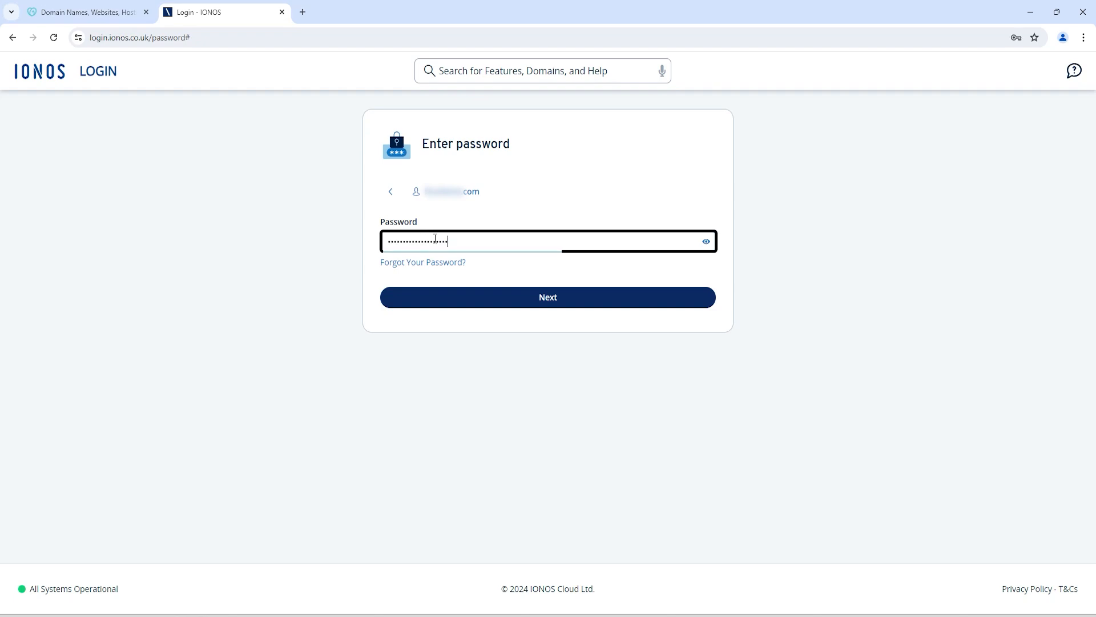
click(547, 297)
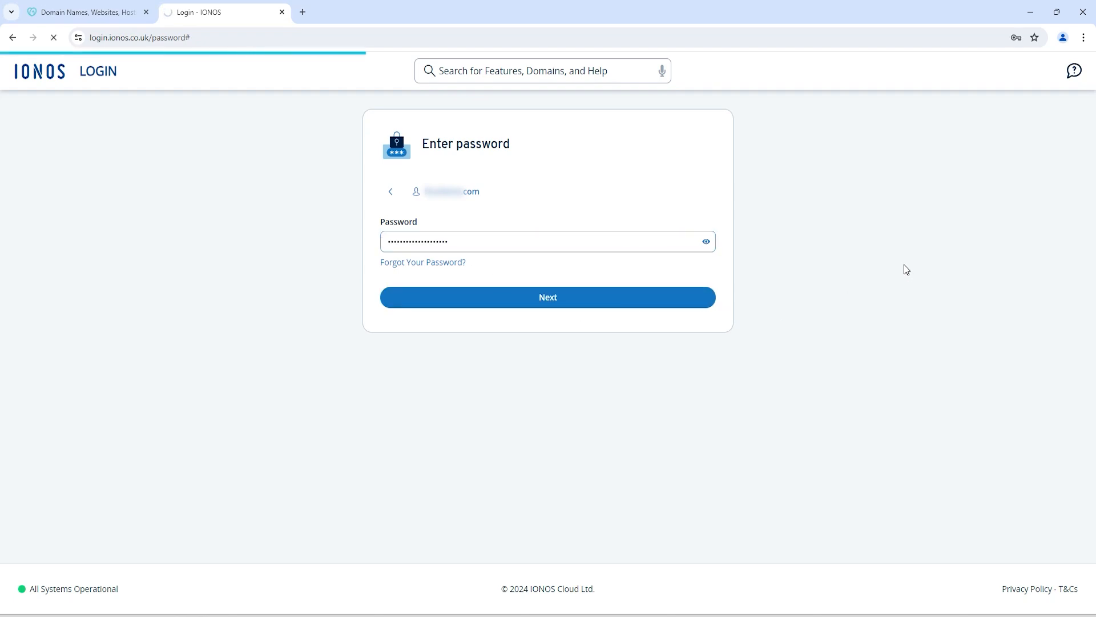
click(547, 296)
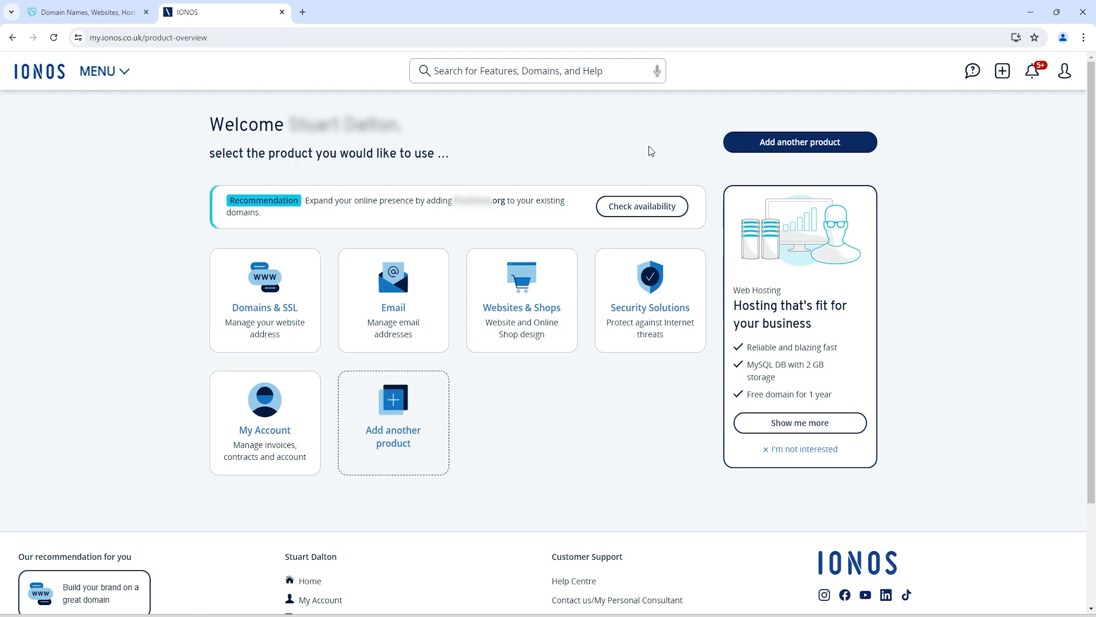
- From Domains & SSL, start the external-domain setup and enter ekoij.com as the domain
click(264, 300)
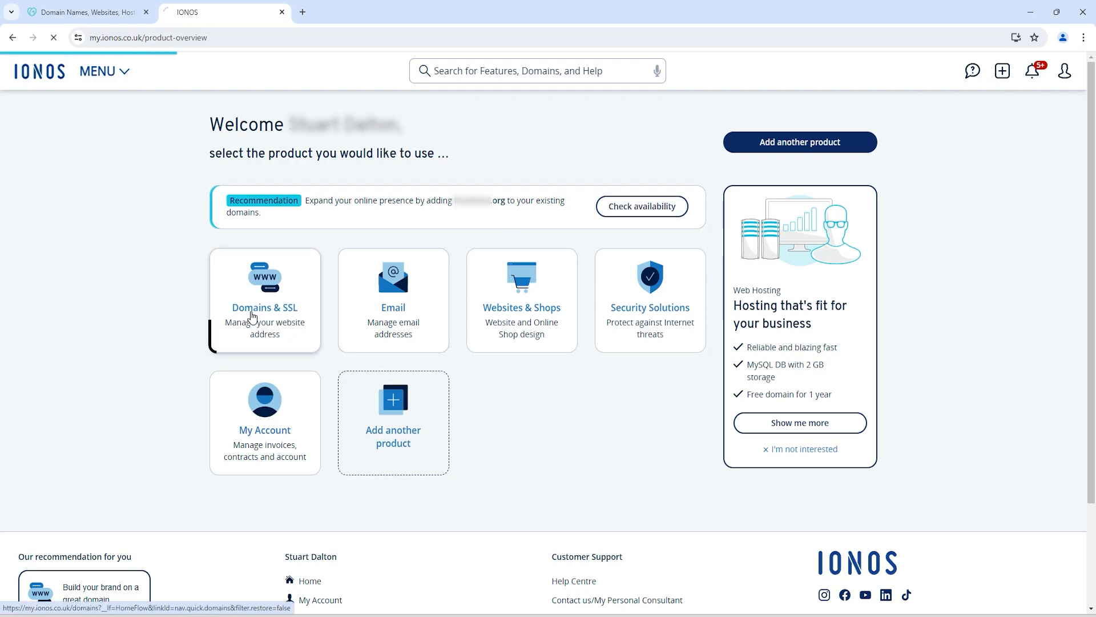
click(264, 299)
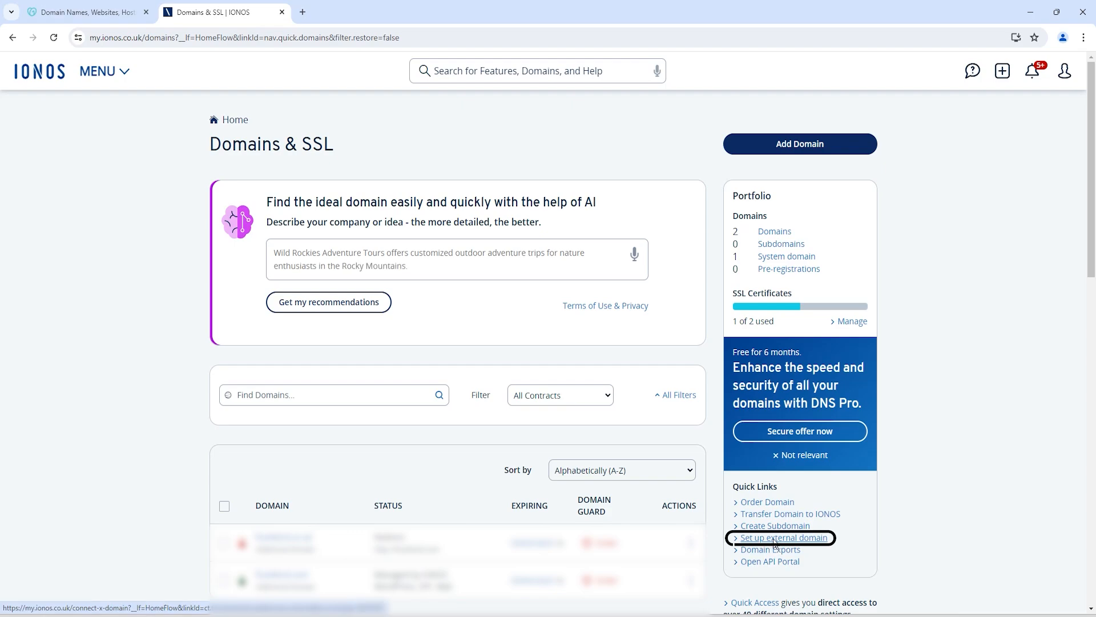
click(781, 538)
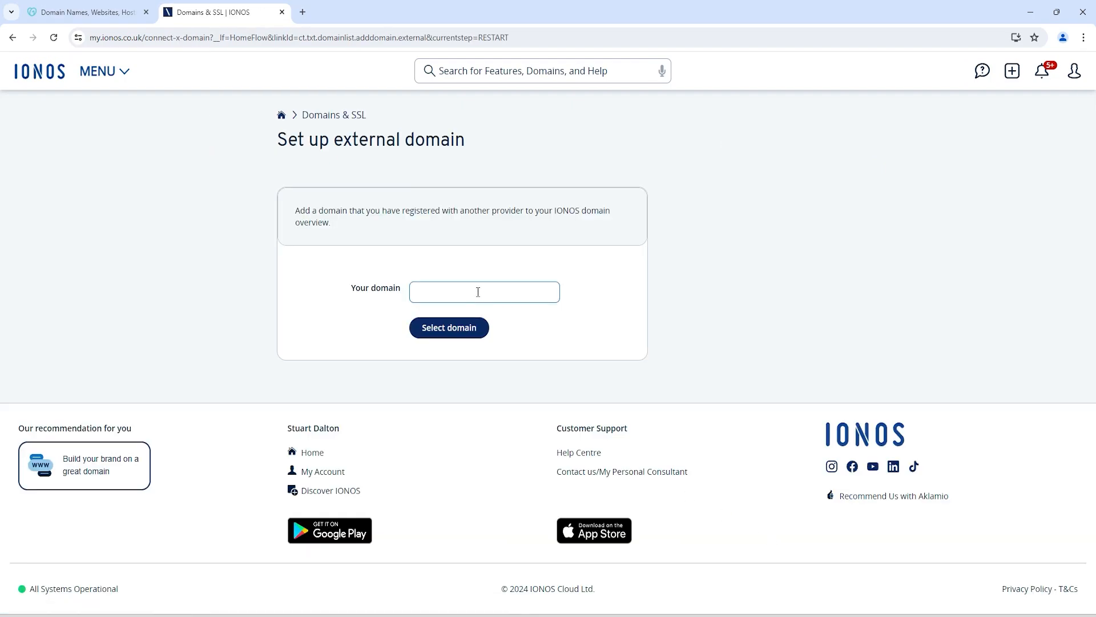
click(484, 292)
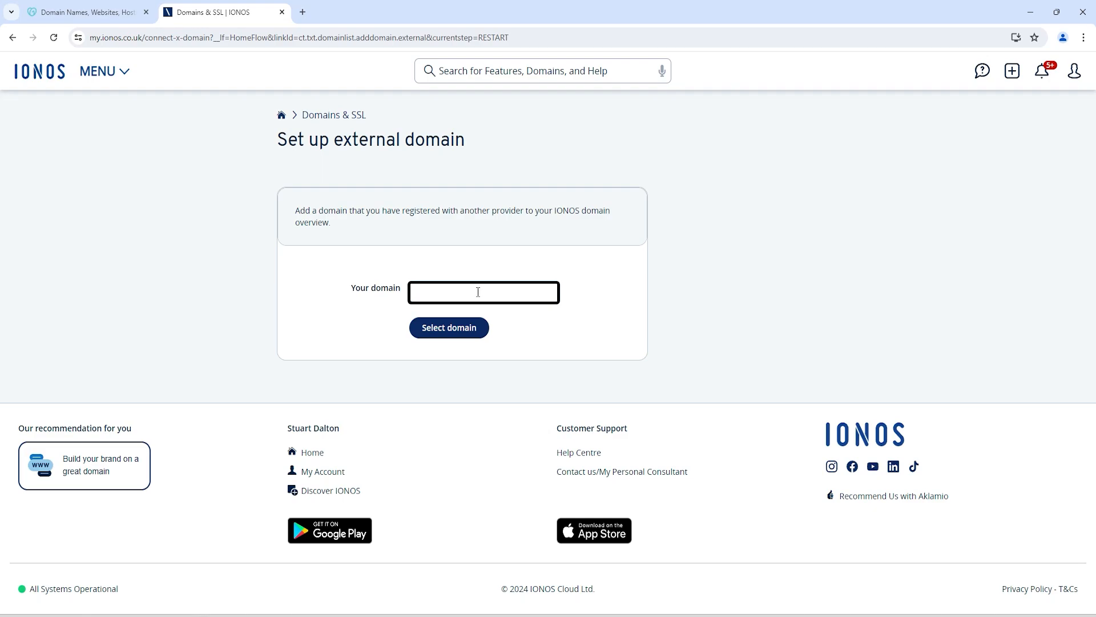
text(ekoij.com)
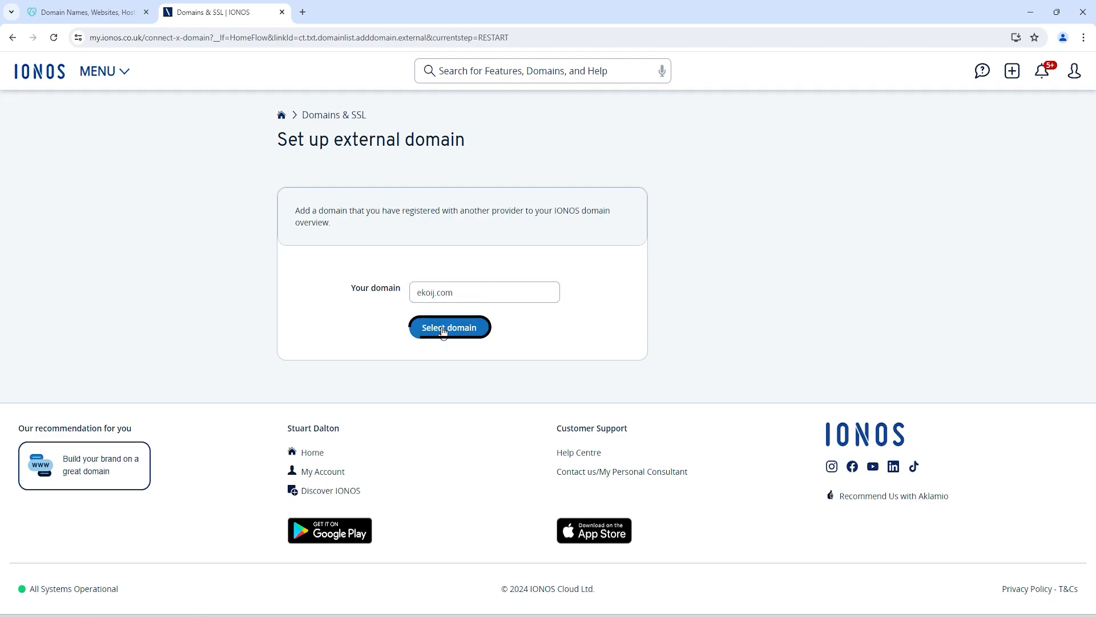
- Submit ekoij.com and assign it to the WordPress Hosting Start contract
click(449, 327)
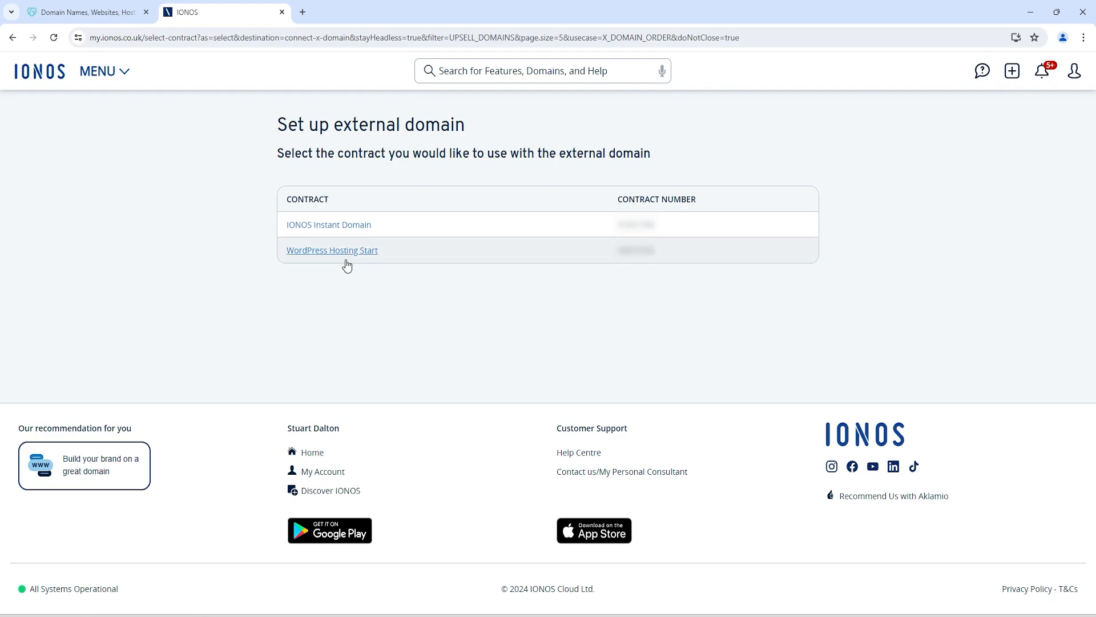
mouse_move(332, 250)
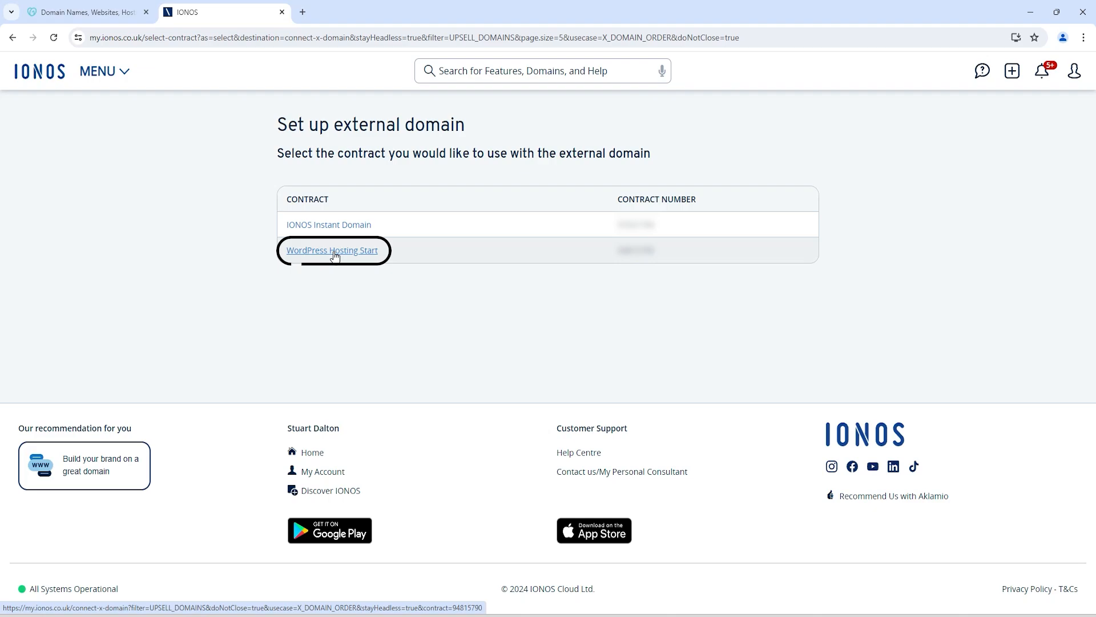
click(333, 250)
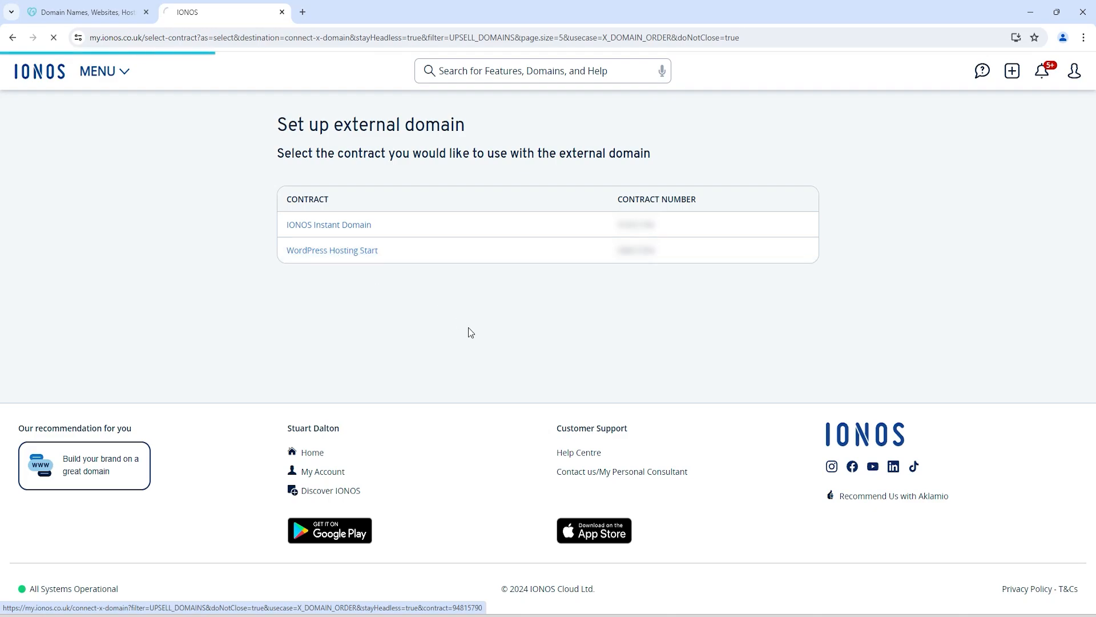
click(329, 224)
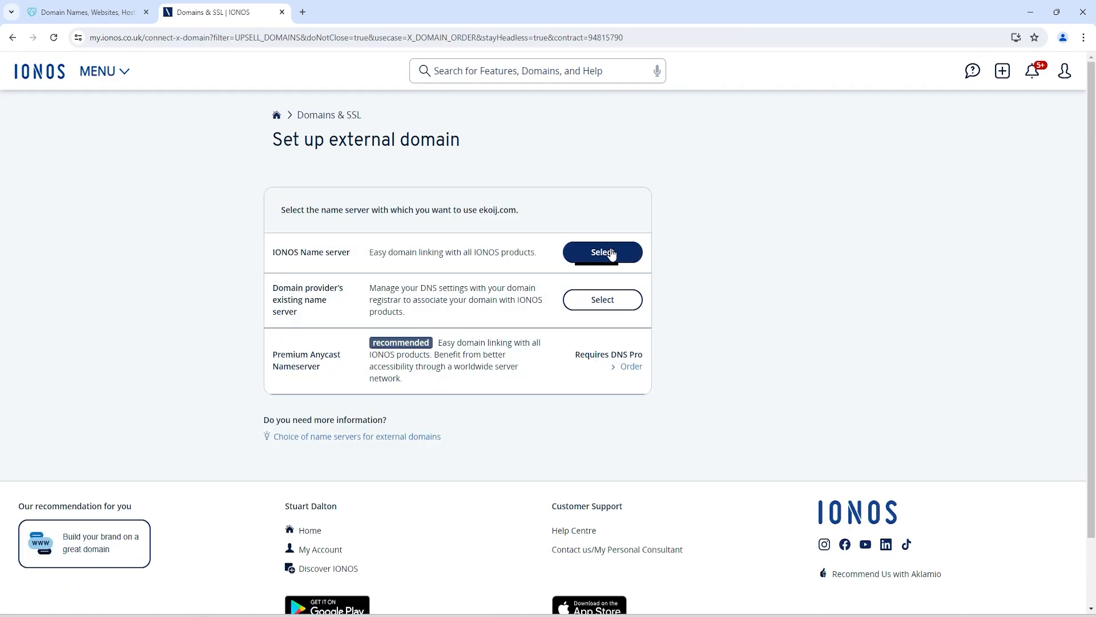
- Choose IONOS name servers for ekoij.com and view its four name server addresses
click(602, 253)
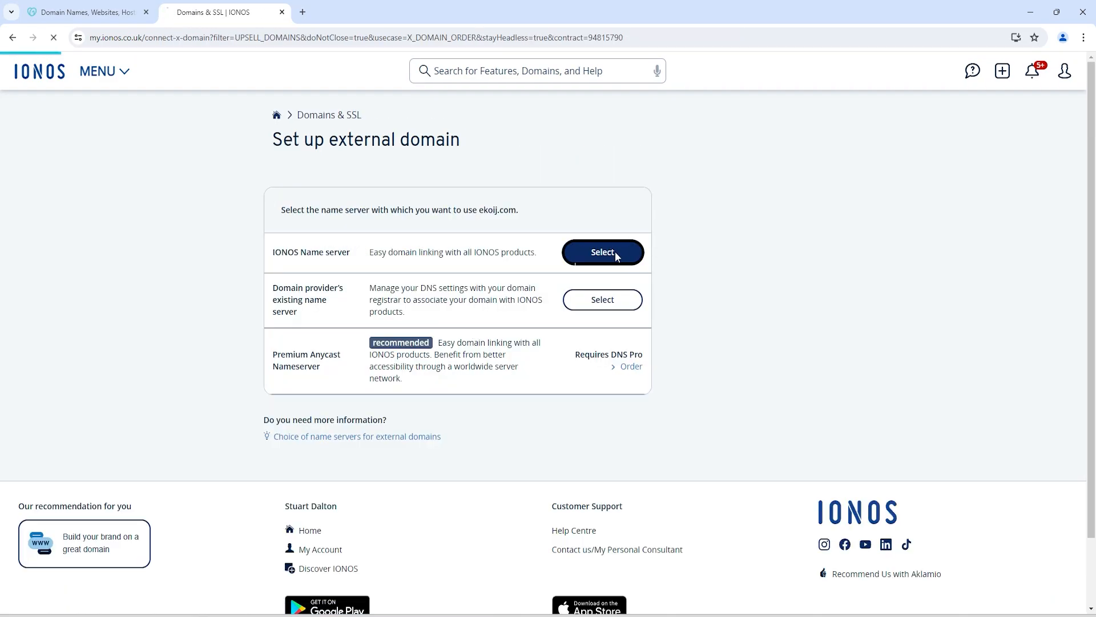
click(601, 251)
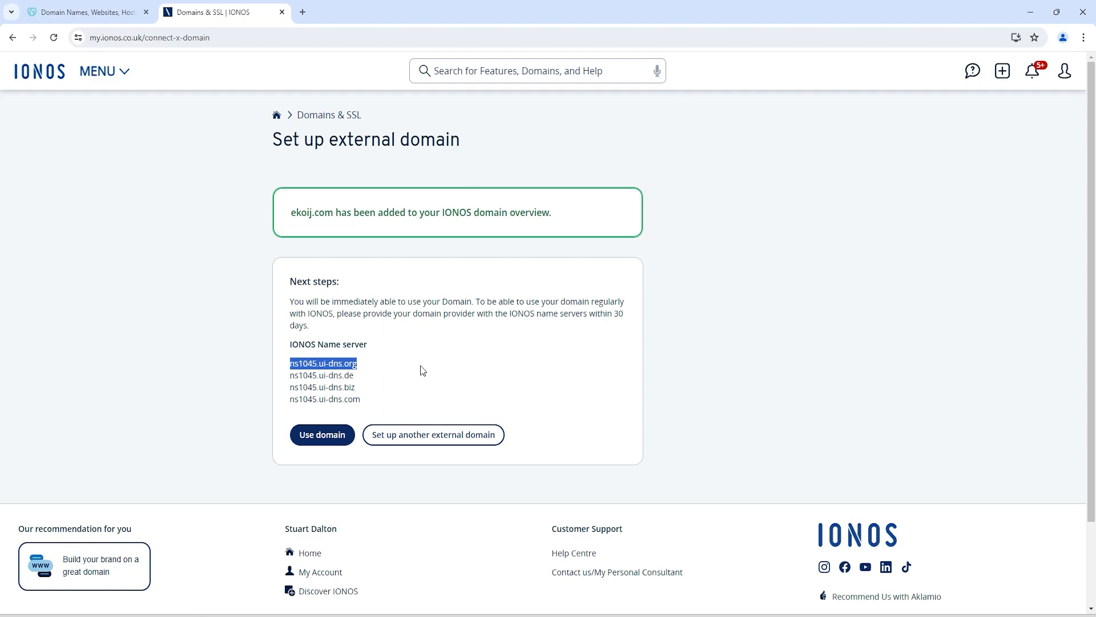
mouse_move(367, 370)
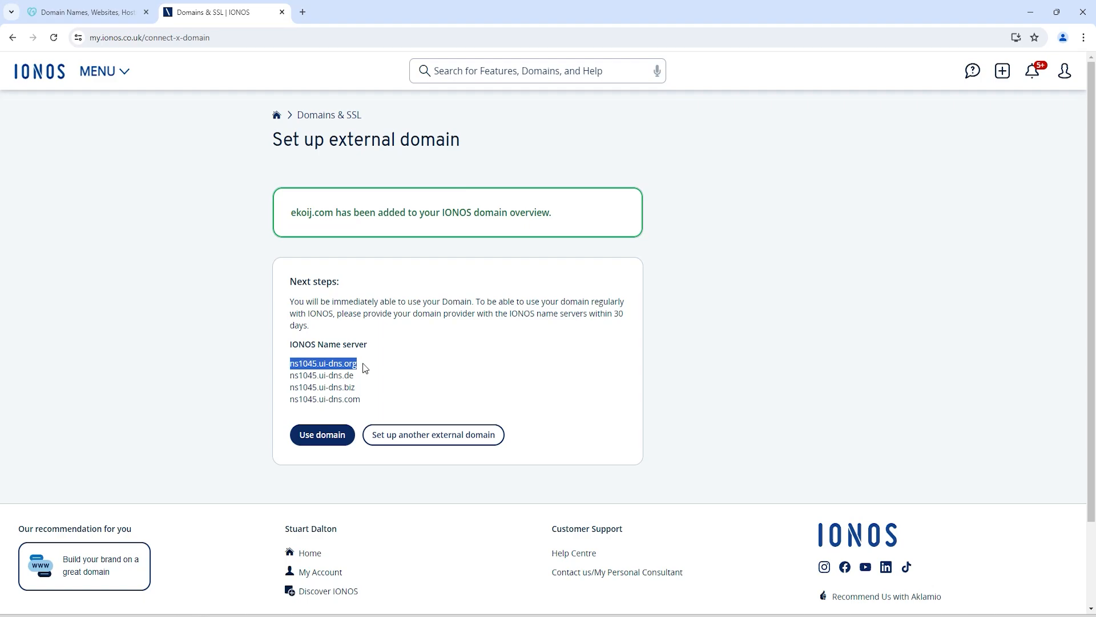
mouse_move(389, 358)
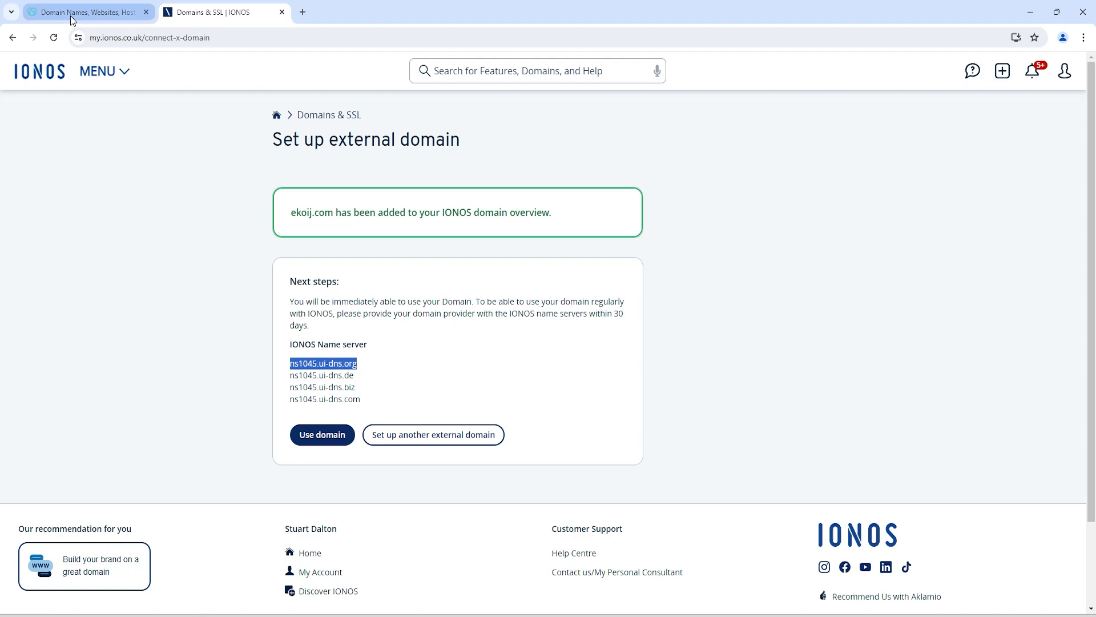
- Switch back to the GoDaddy tab and sign in to the account
click(84, 12)
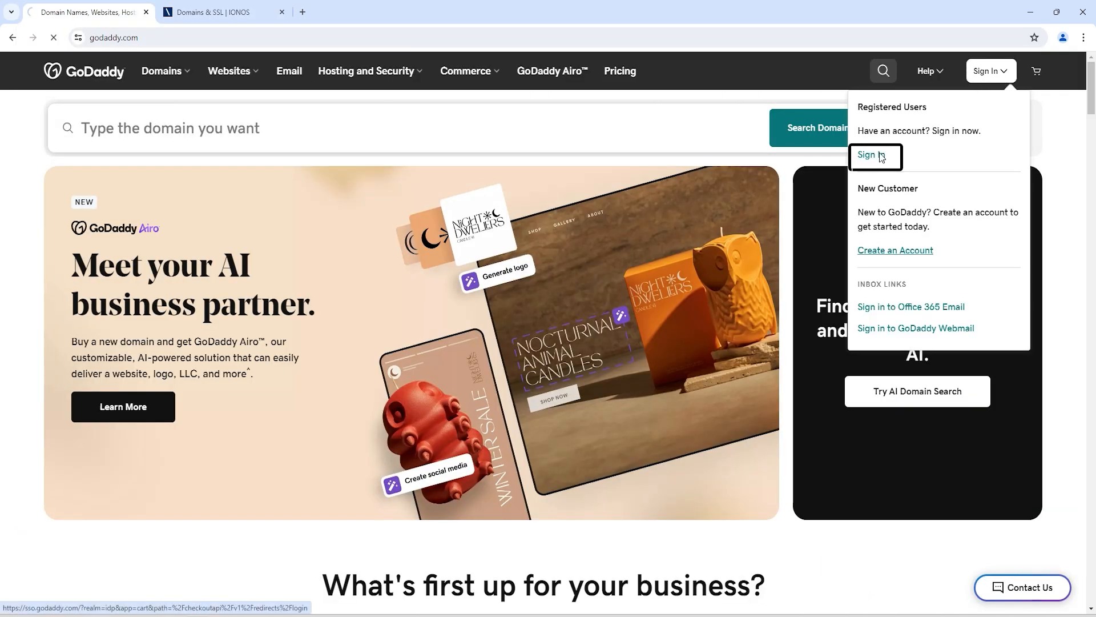
click(872, 156)
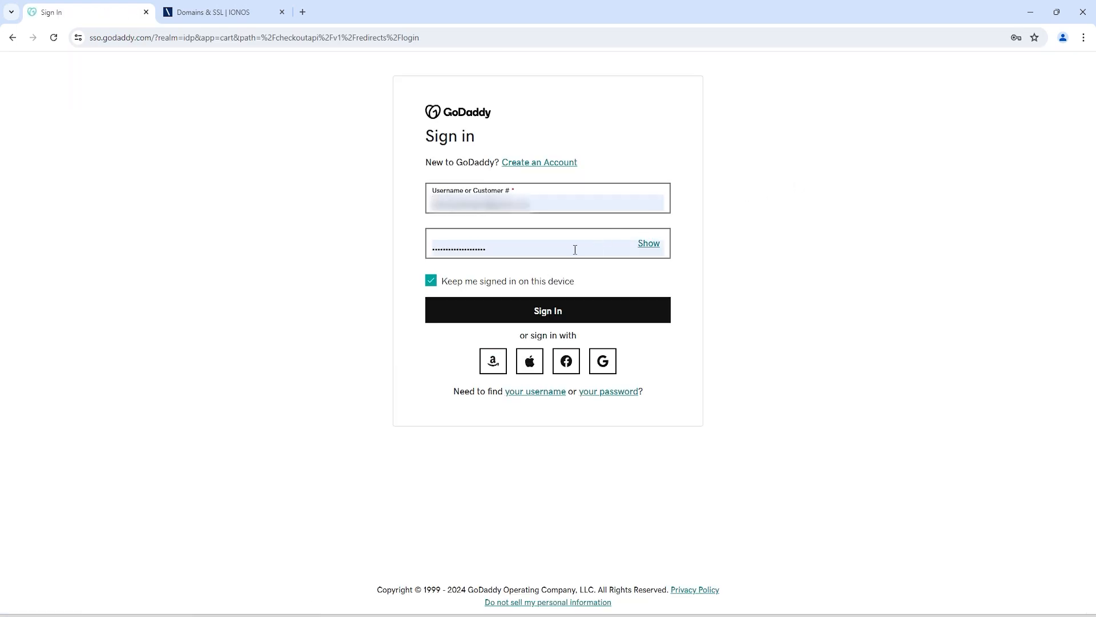
click(548, 311)
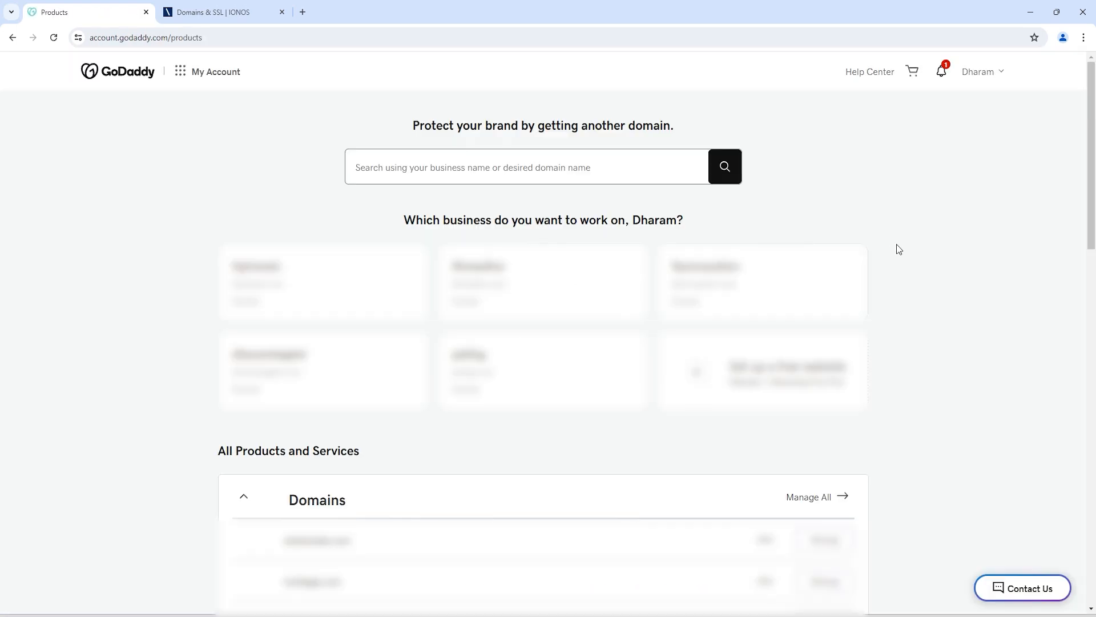
- Open the full Domain Portfolio and filter it with 'ekoi' to show ekoij.com
click(809, 496)
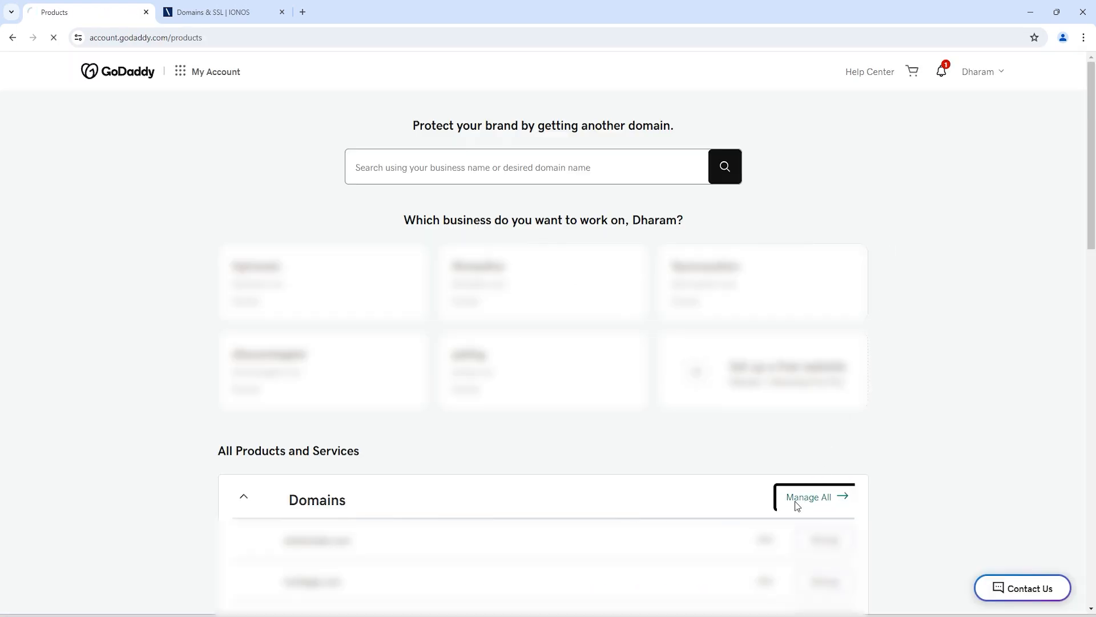
click(809, 496)
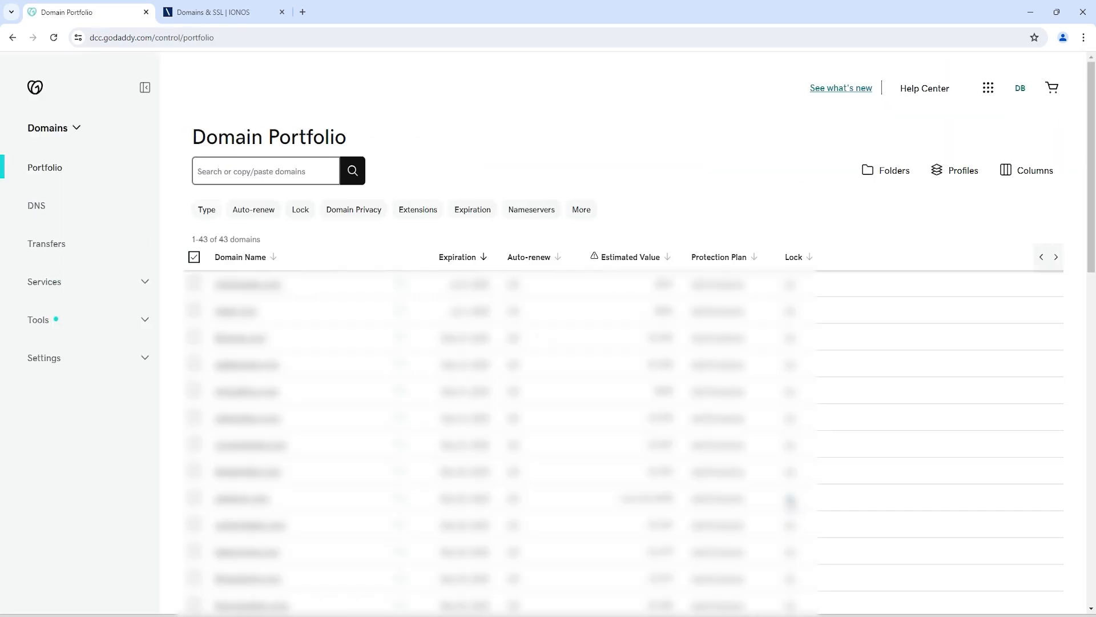
click(265, 172)
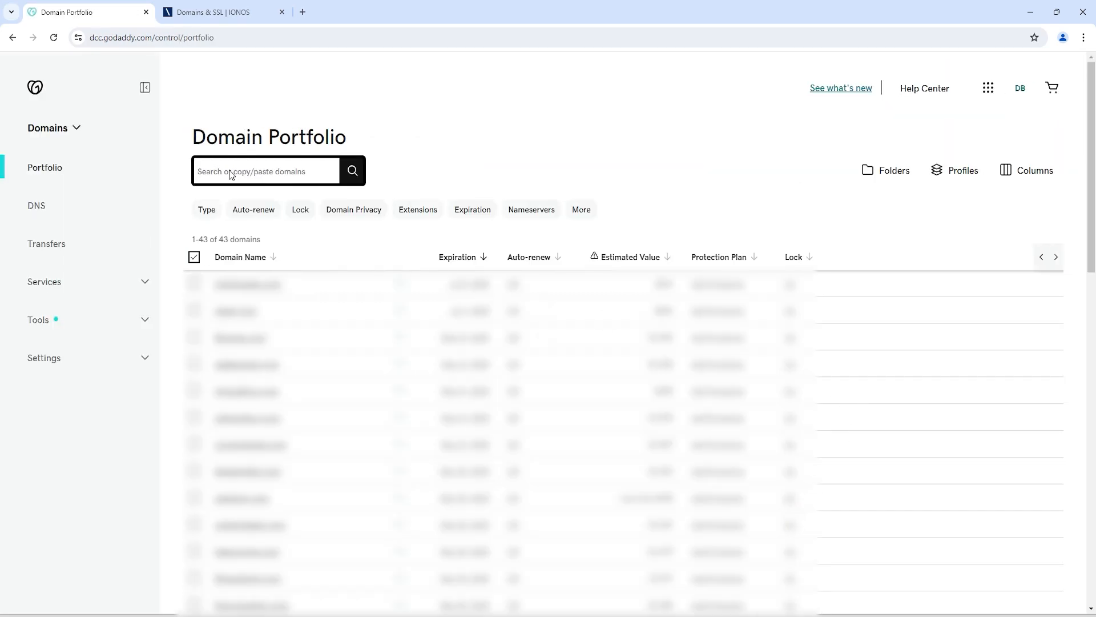
text(ekoij)
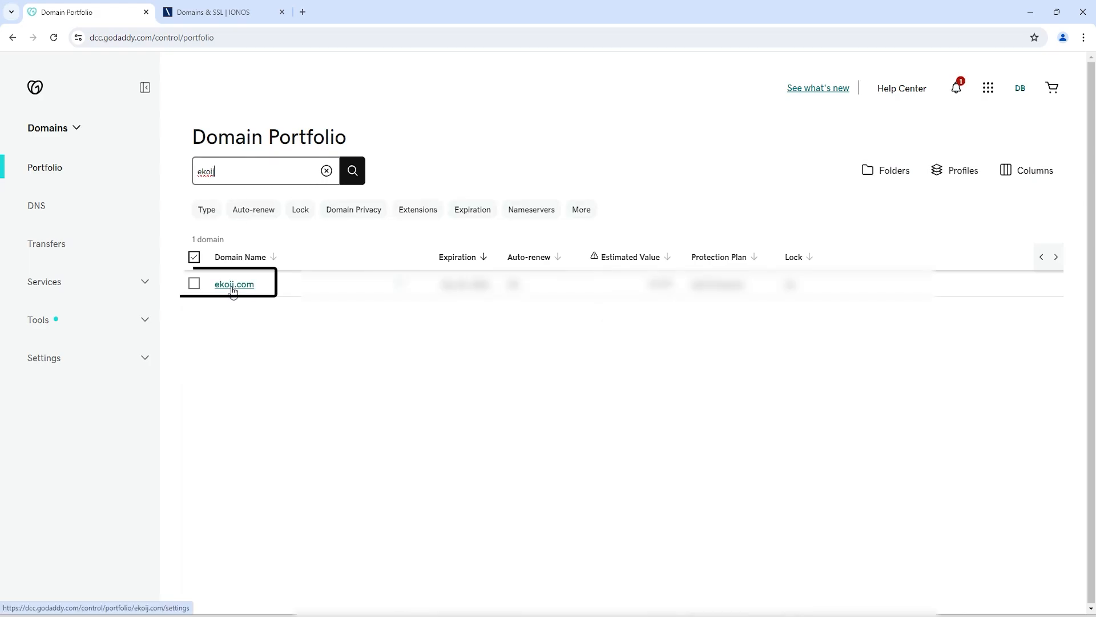
- Open ekoij.com's DNS nameserver settings, showing three DreamHost servers, and start changing them
click(234, 284)
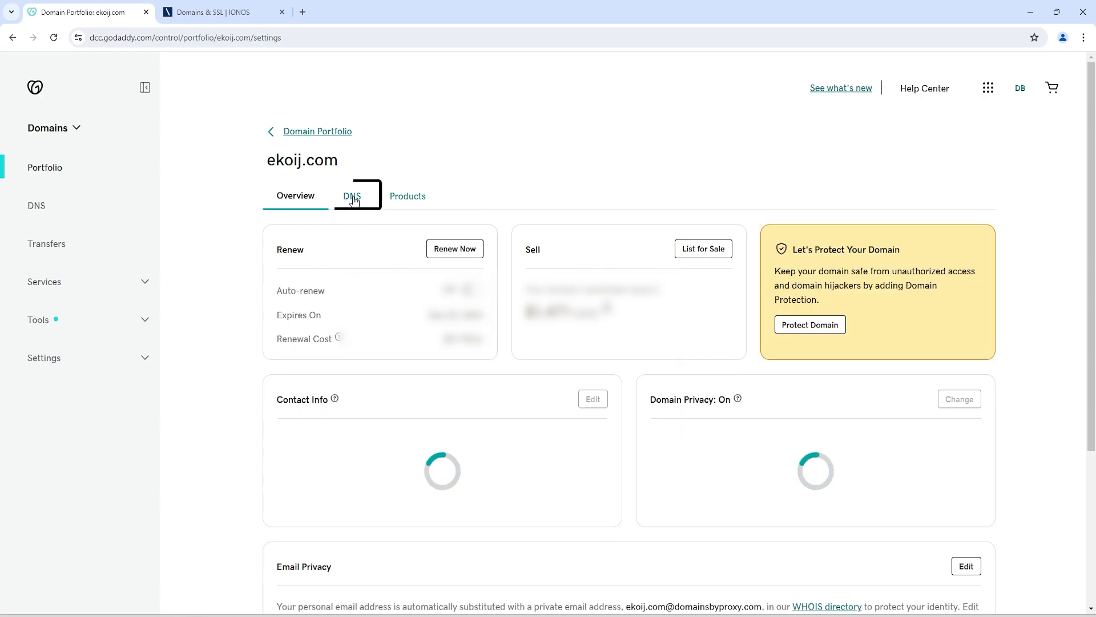
click(356, 196)
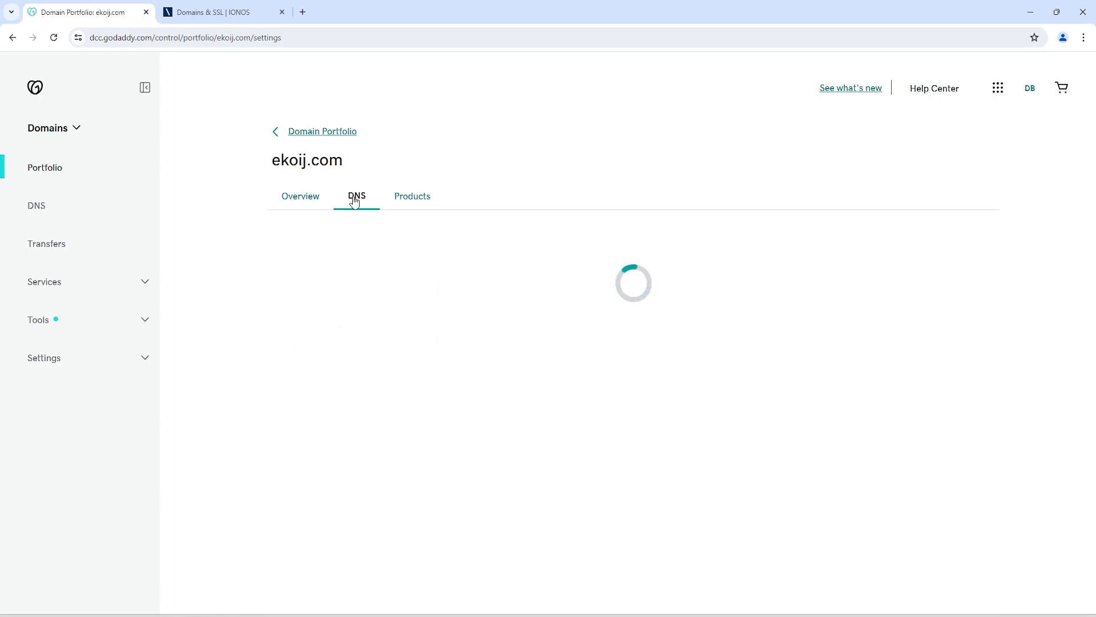
click(356, 196)
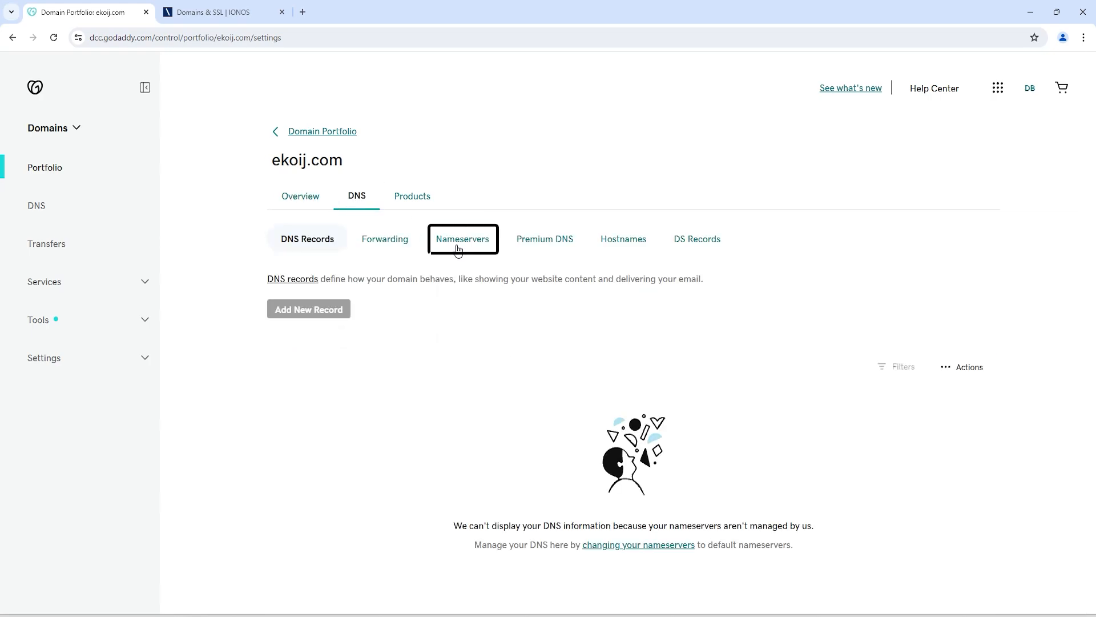
click(461, 238)
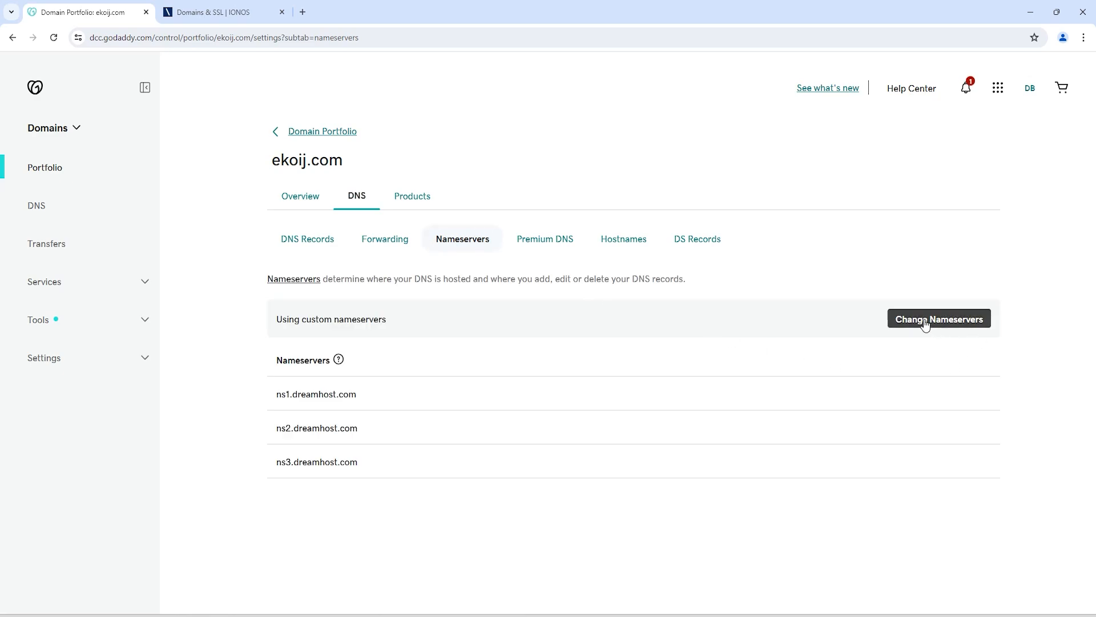
click(938, 318)
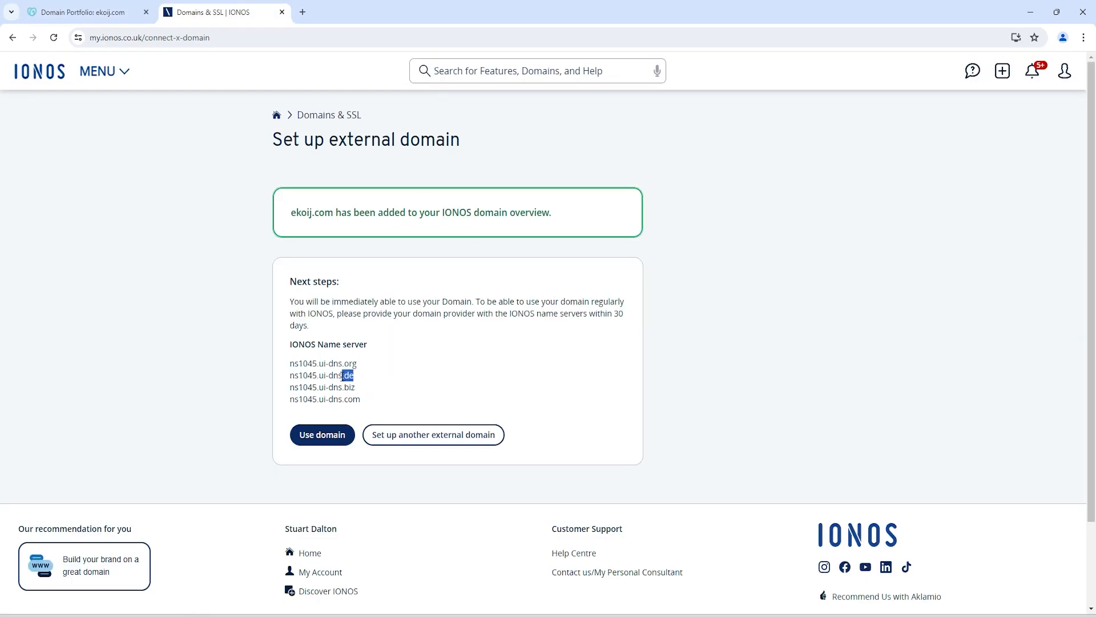
- Enter the four IONOS nameservers, such as ns1045.ui-dns.com, then save and confirm the change
click(84, 12)
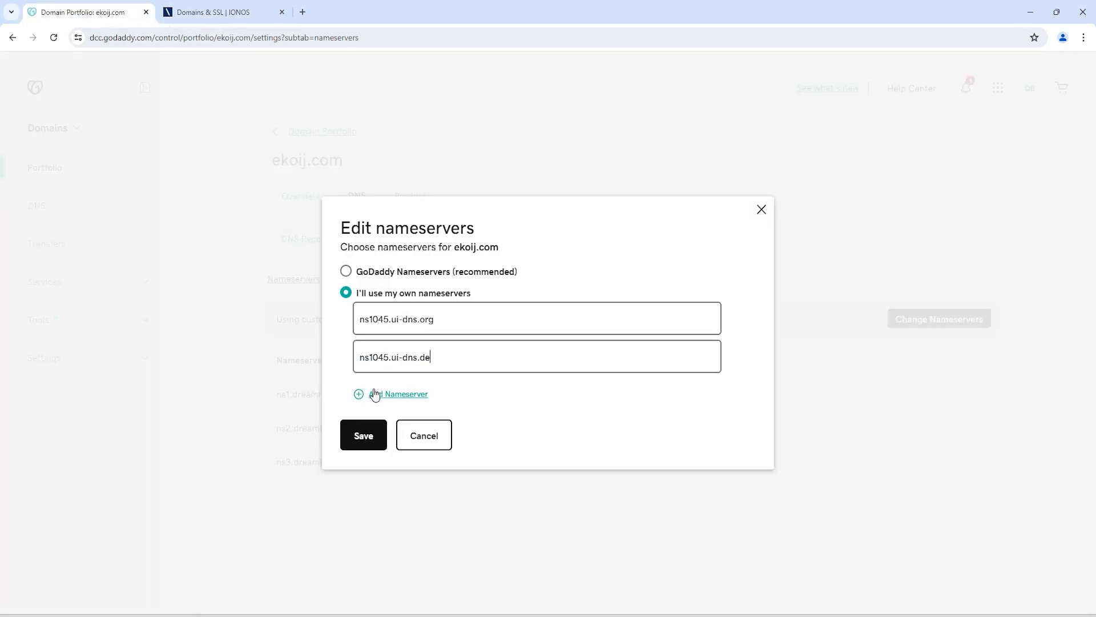
click(223, 12)
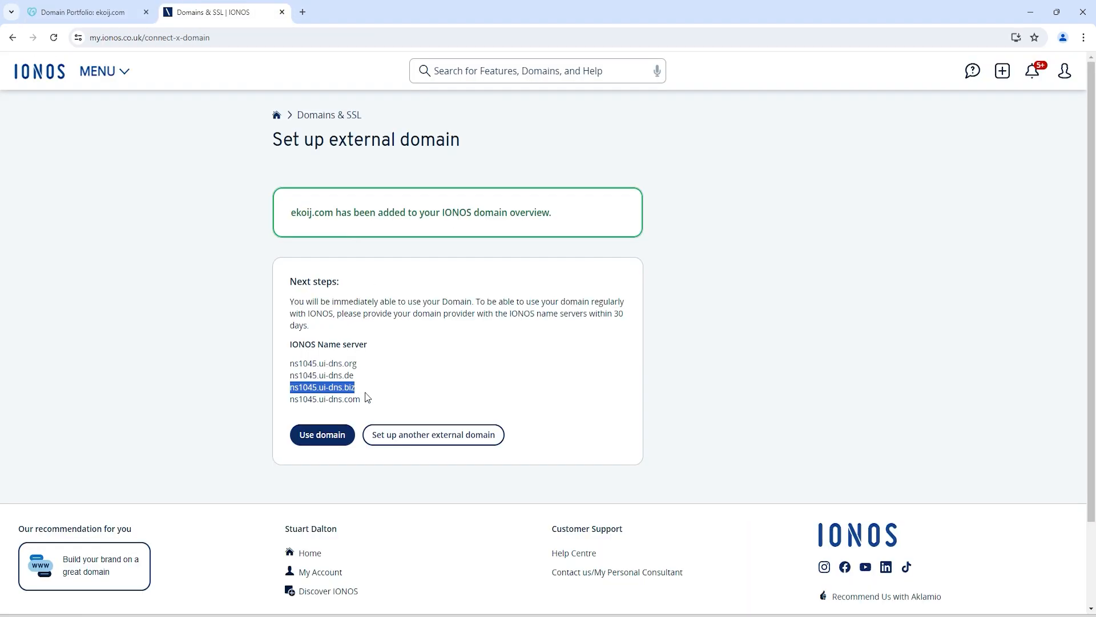
click(77, 12)
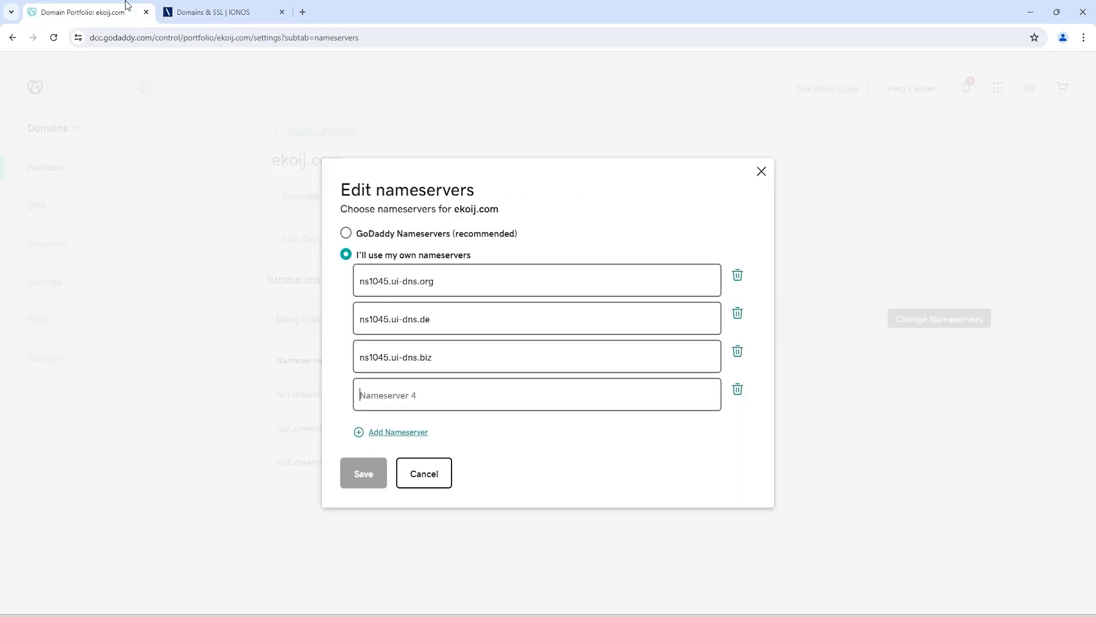
text(ns1045.ui-dns.com)
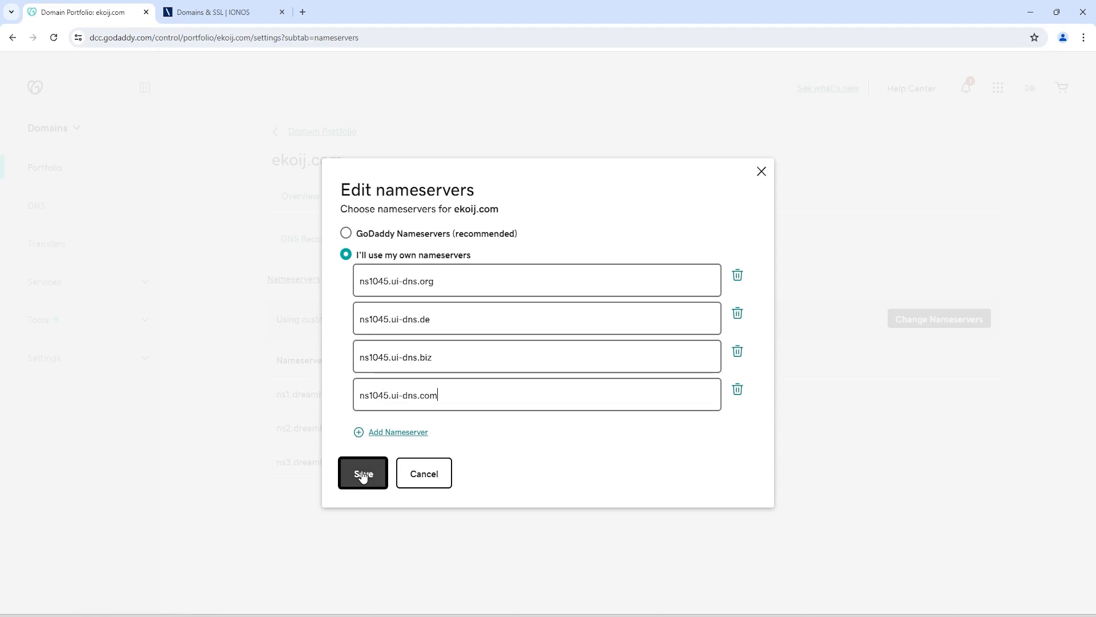
click(362, 473)
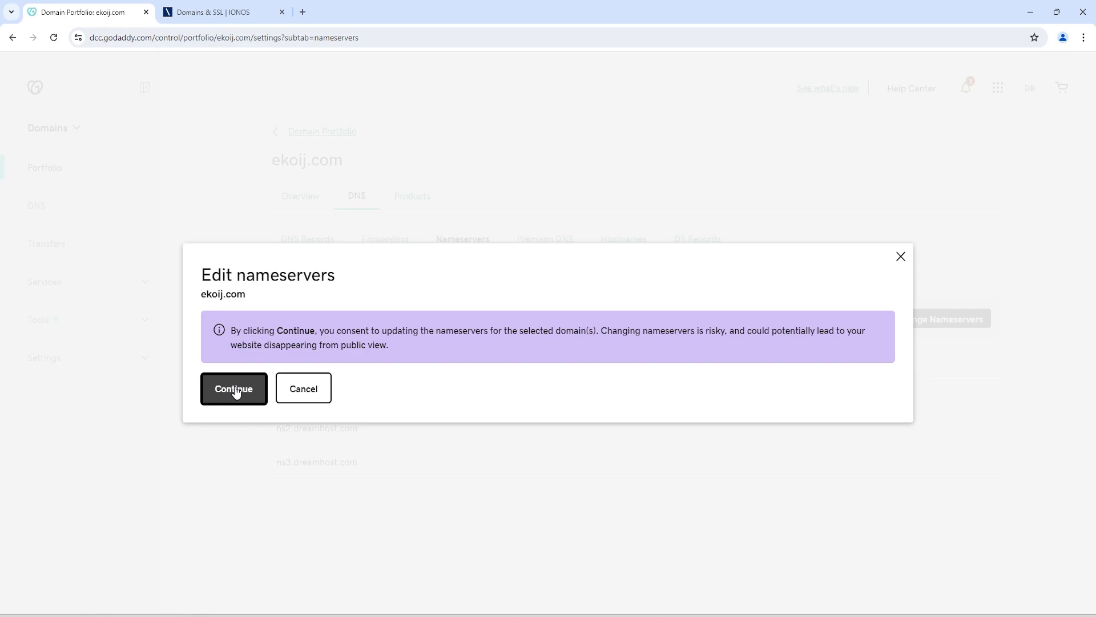
click(234, 389)
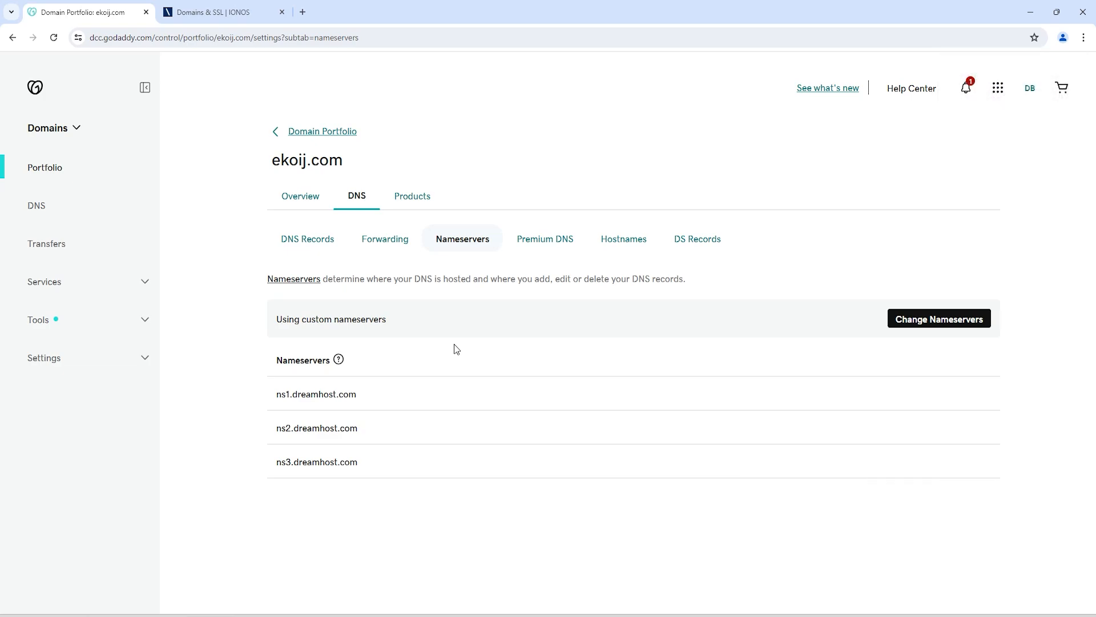
mouse_move(415, 363)
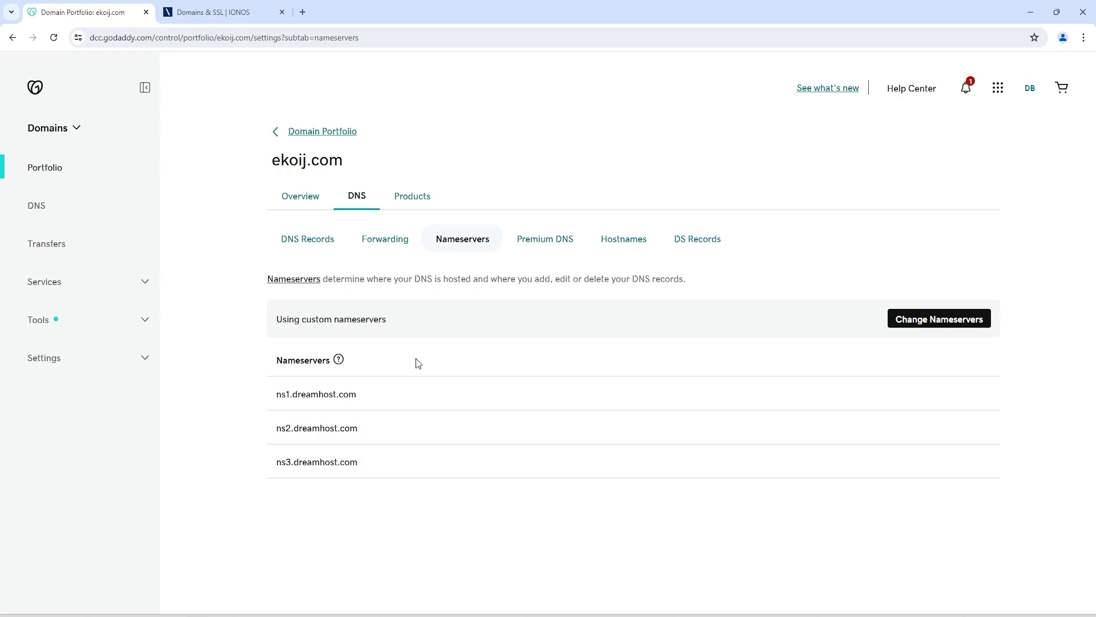
mouse_move(54, 37)
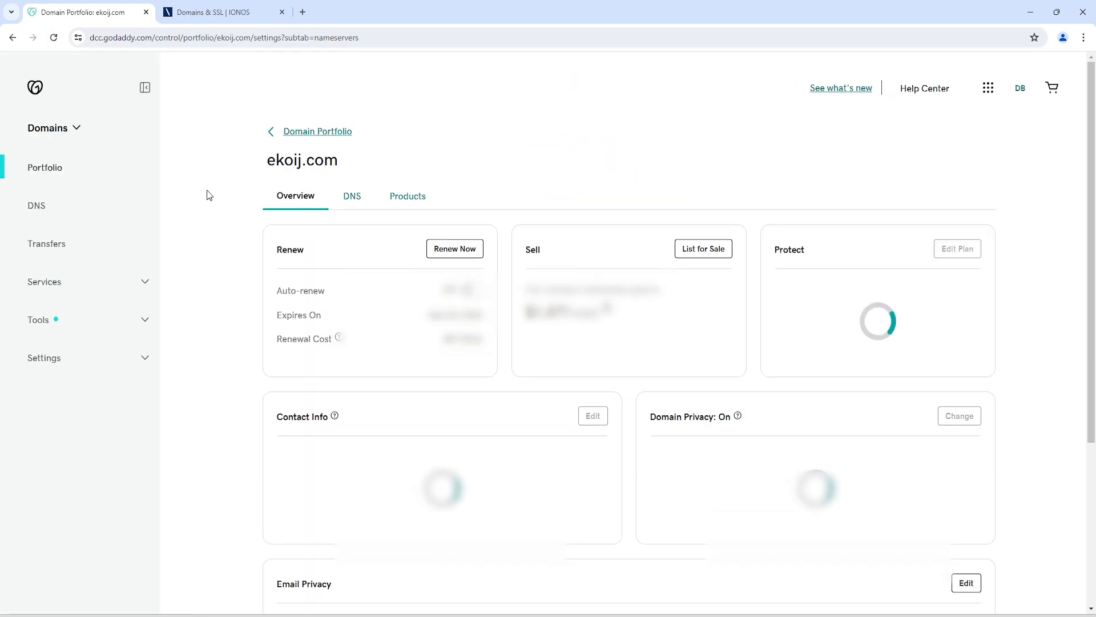
- Reopen ekoij.com's nameserver list and compare it against the IONOS name servers
click(352, 196)
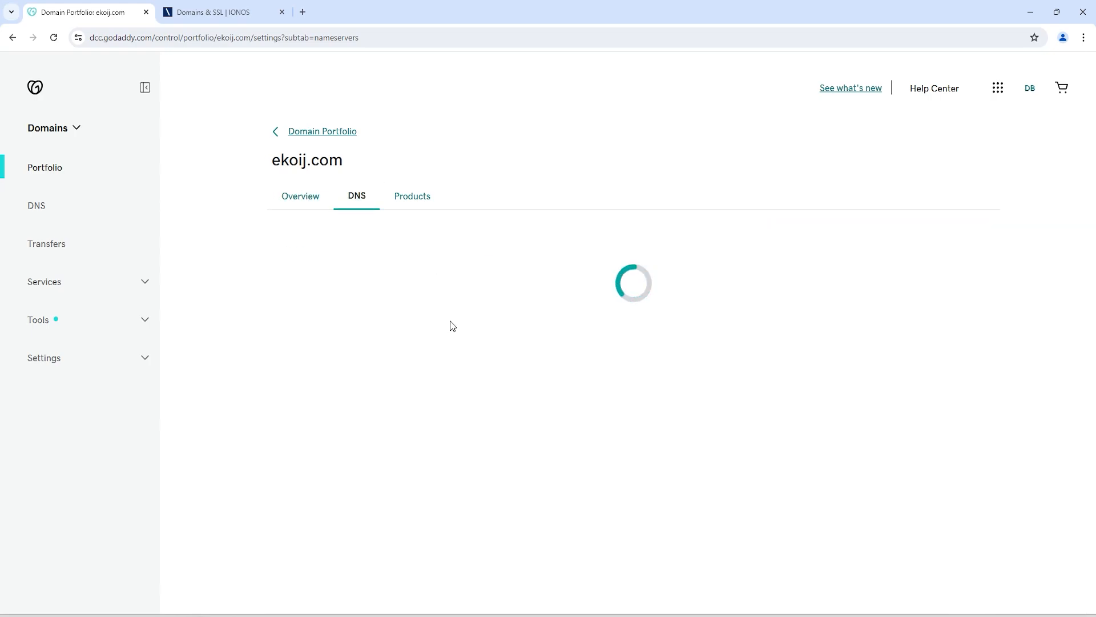
click(356, 196)
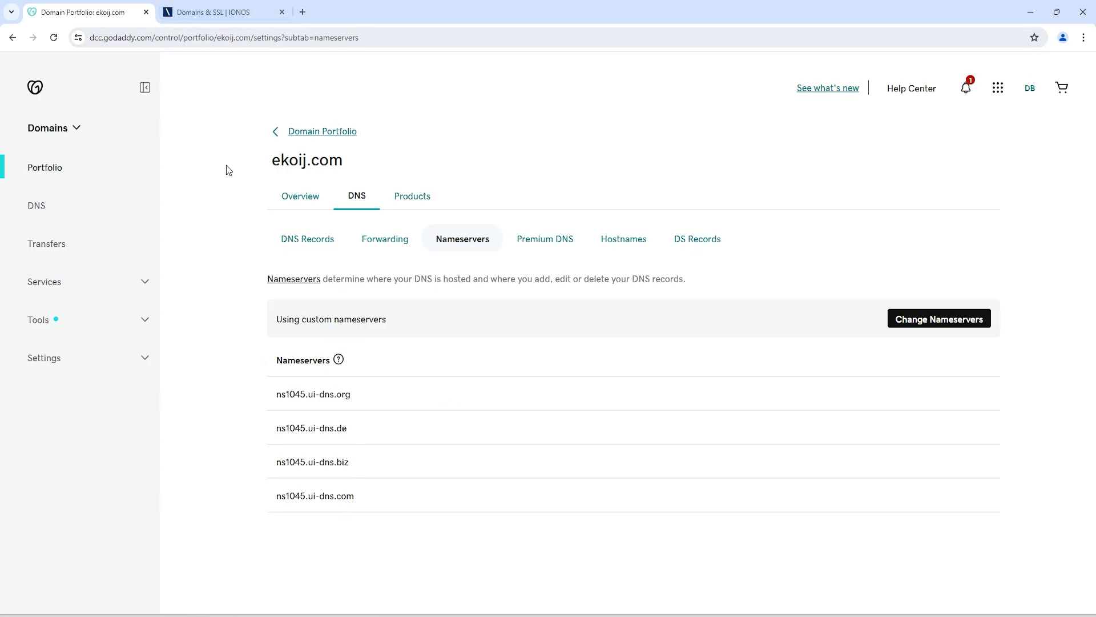
click(223, 12)
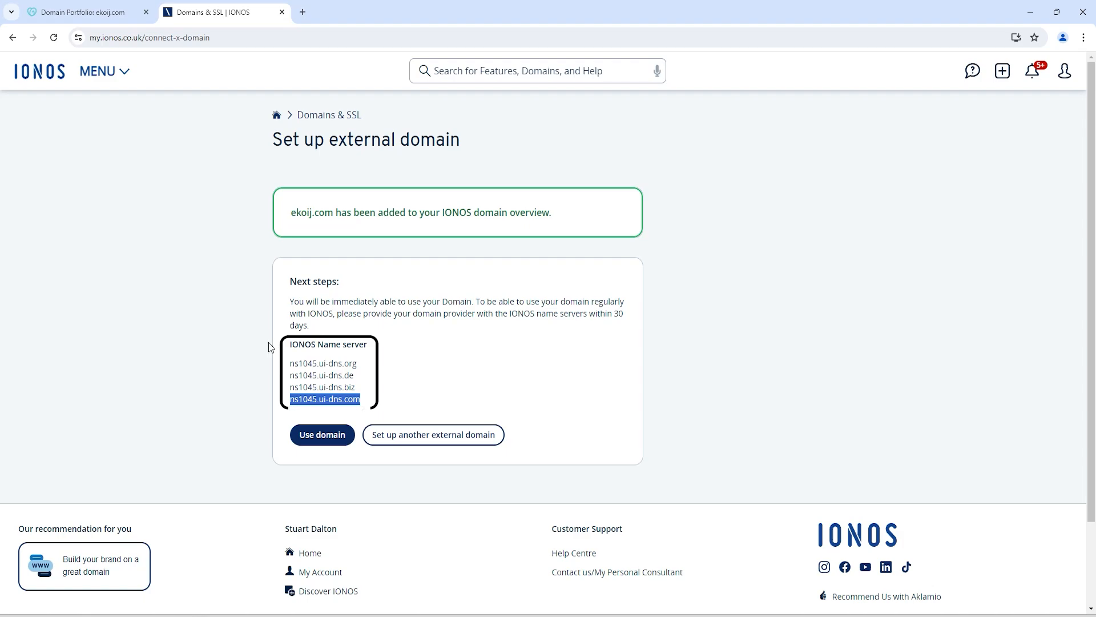
click(84, 12)
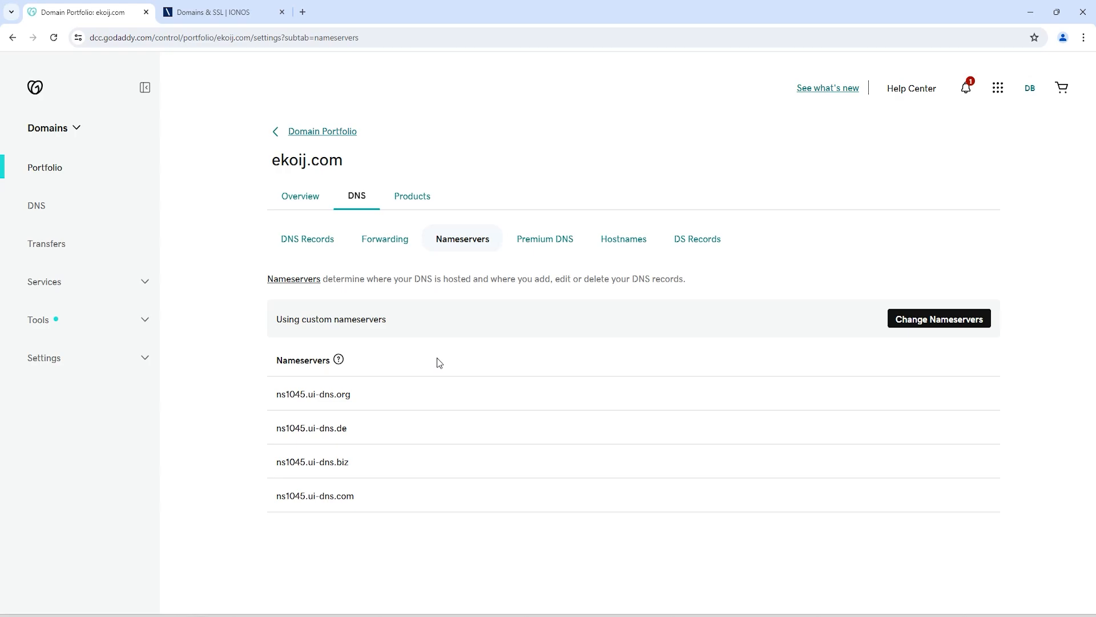
mouse_move(477, 352)
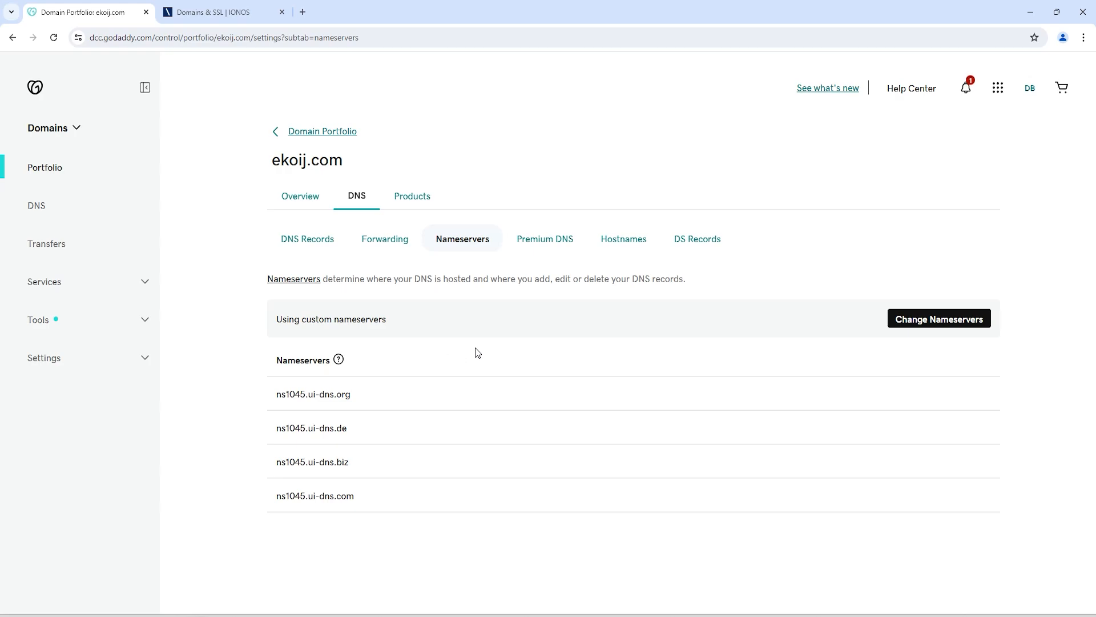